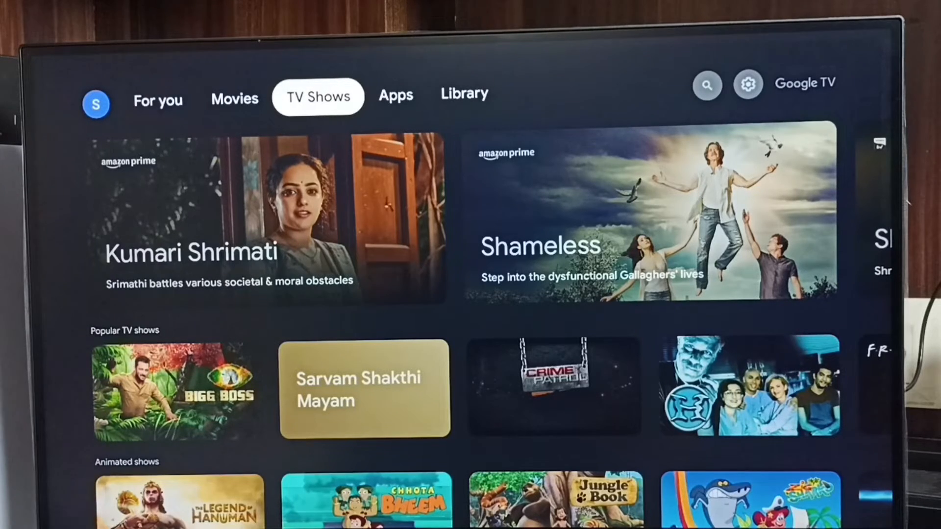
Step: Move focus from the TV Shows tab to the Library tab on the home screen
click(464, 94)
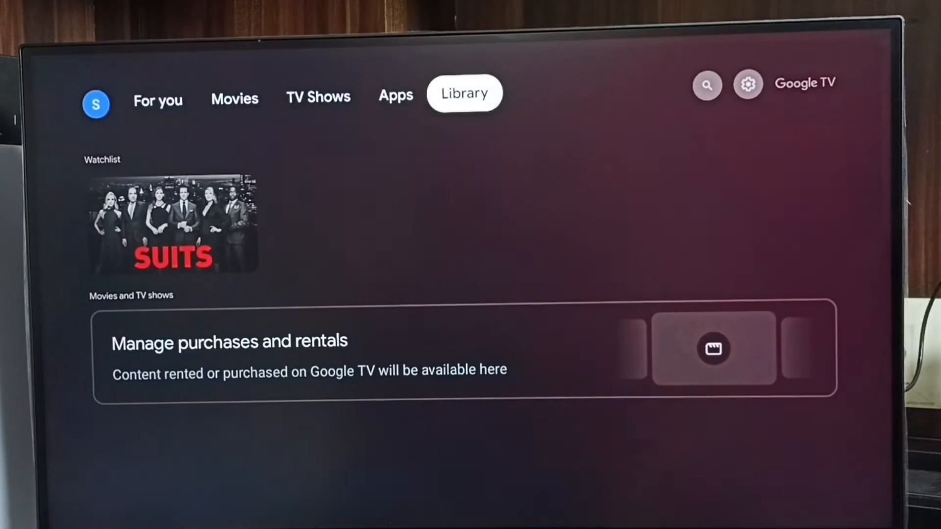
click(748, 84)
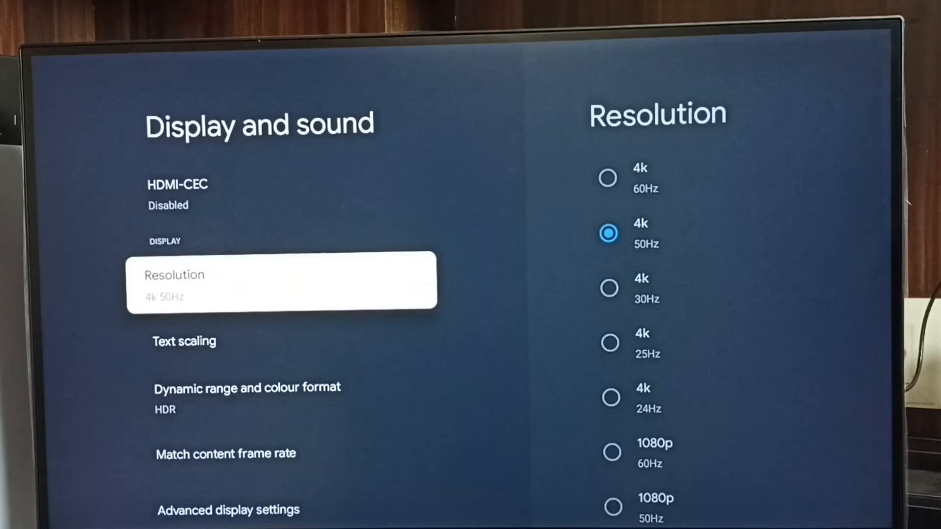
Step: Choose Resolution under Display and sound to show the mode list with 4K 50Hz selected
click(282, 282)
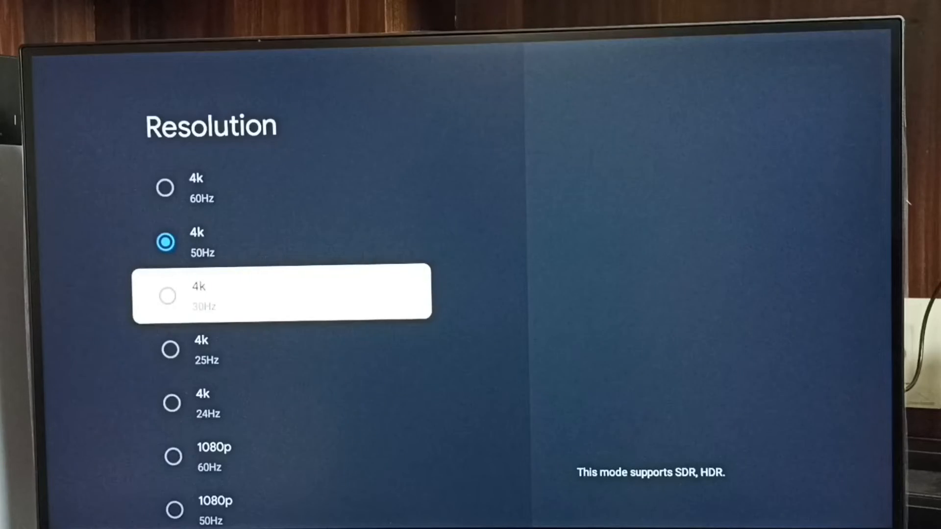
Step: Scroll down the Resolution list and select 1080p 60Hz, triggering the keep-it prompt
scroll(down, 3)
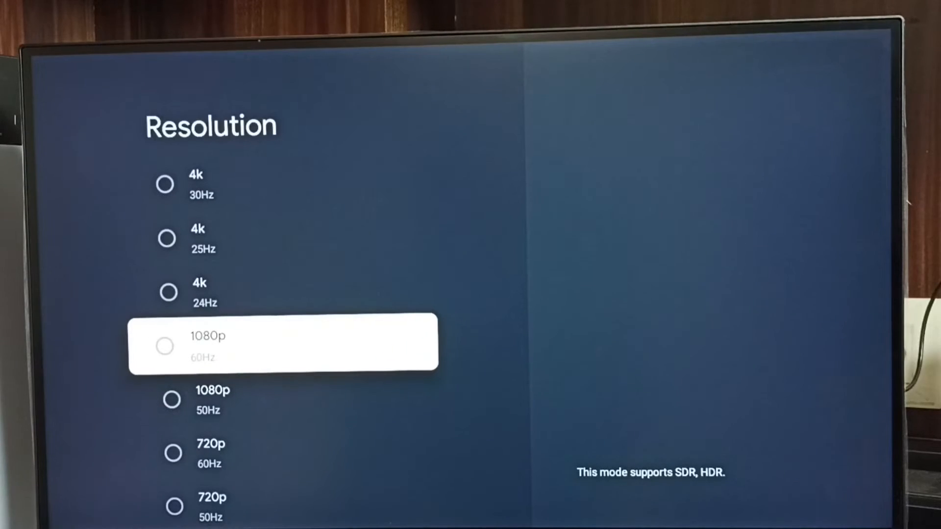
scroll(down, 3)
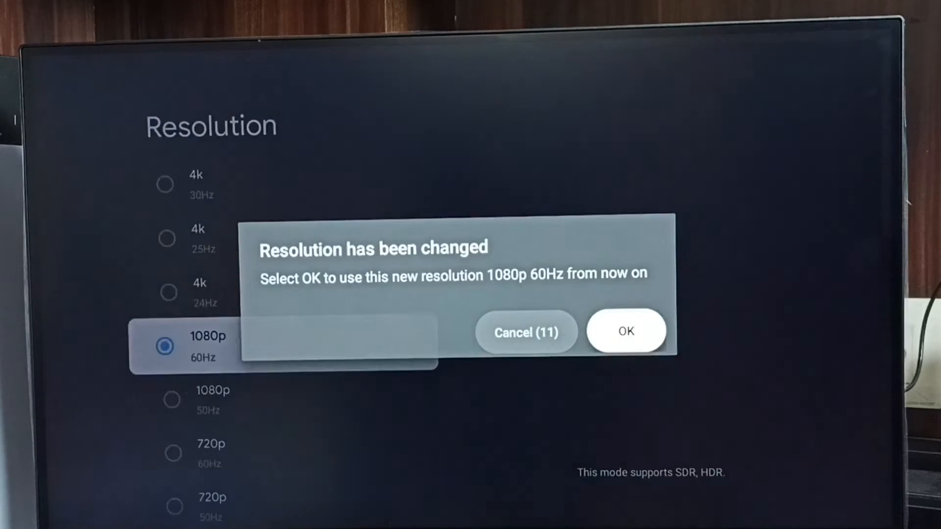
Step: Keep 1080p 60Hz, then switch back to 4K 50Hz and confirm keeping it
click(626, 330)
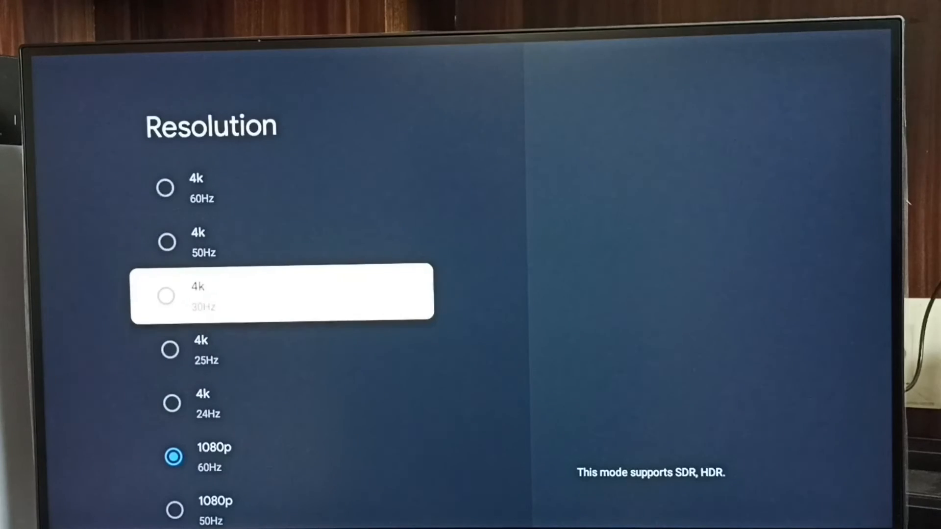
click(203, 242)
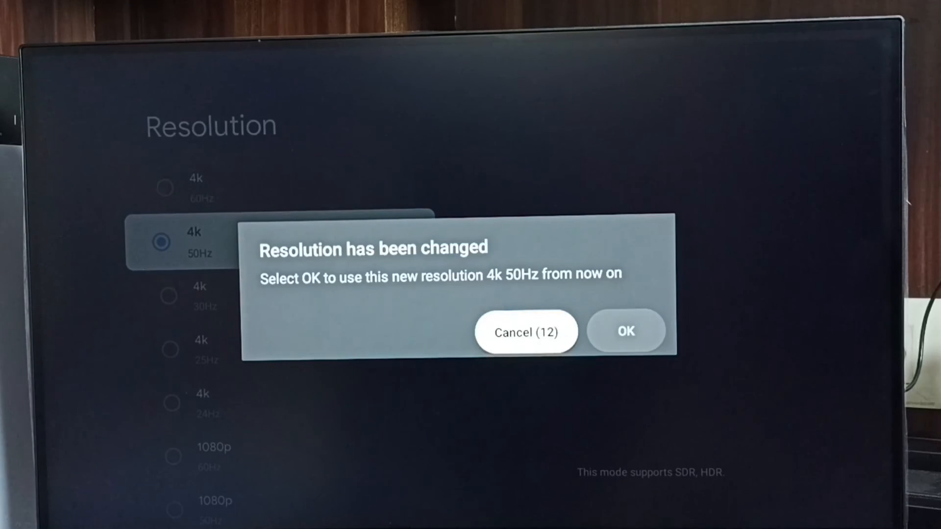
click(625, 330)
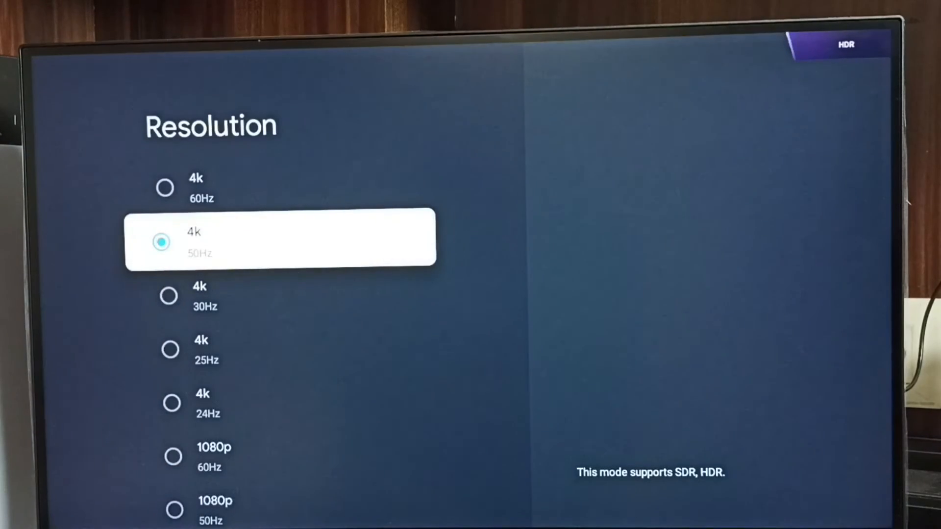